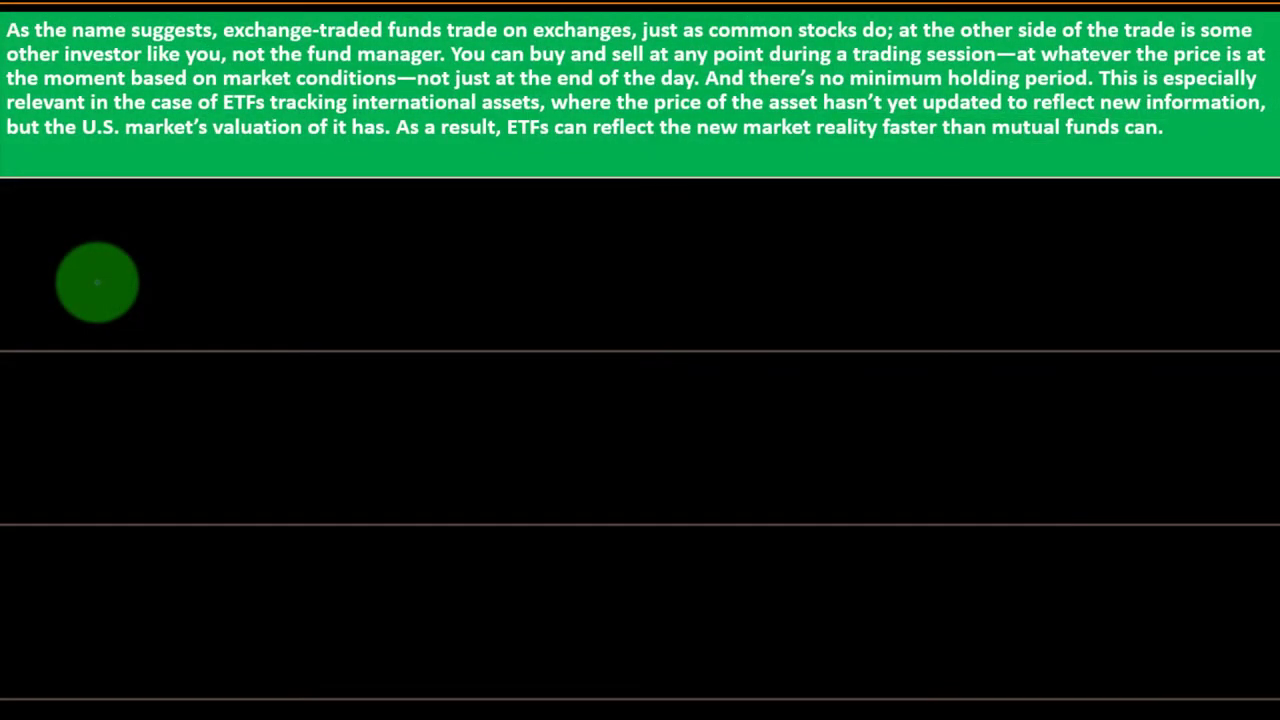
mouse_move(364, 118)
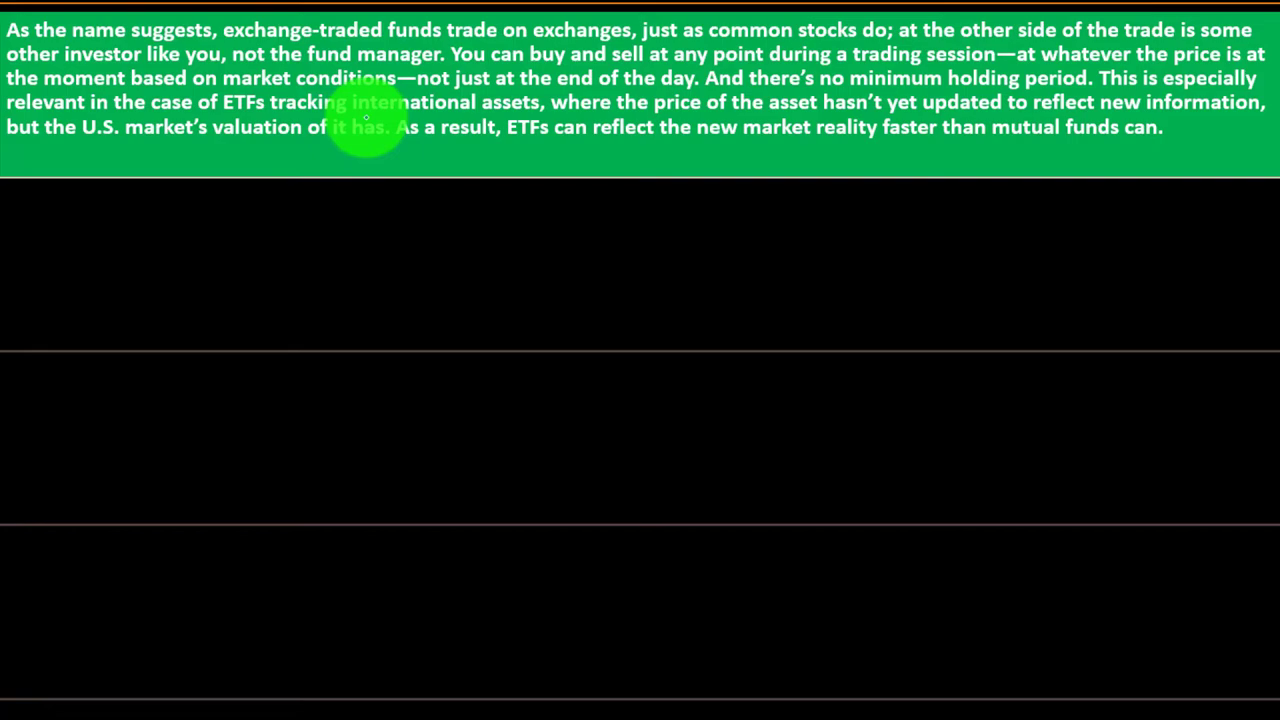
mouse_move(400, 90)
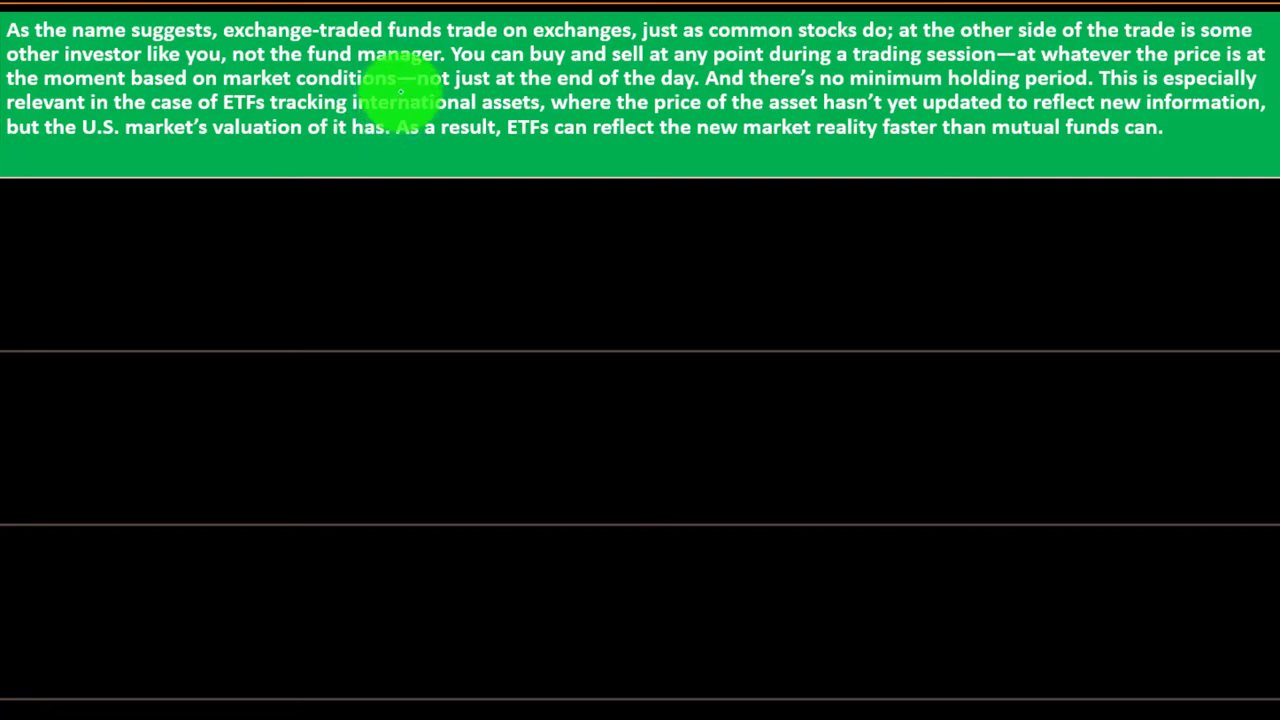